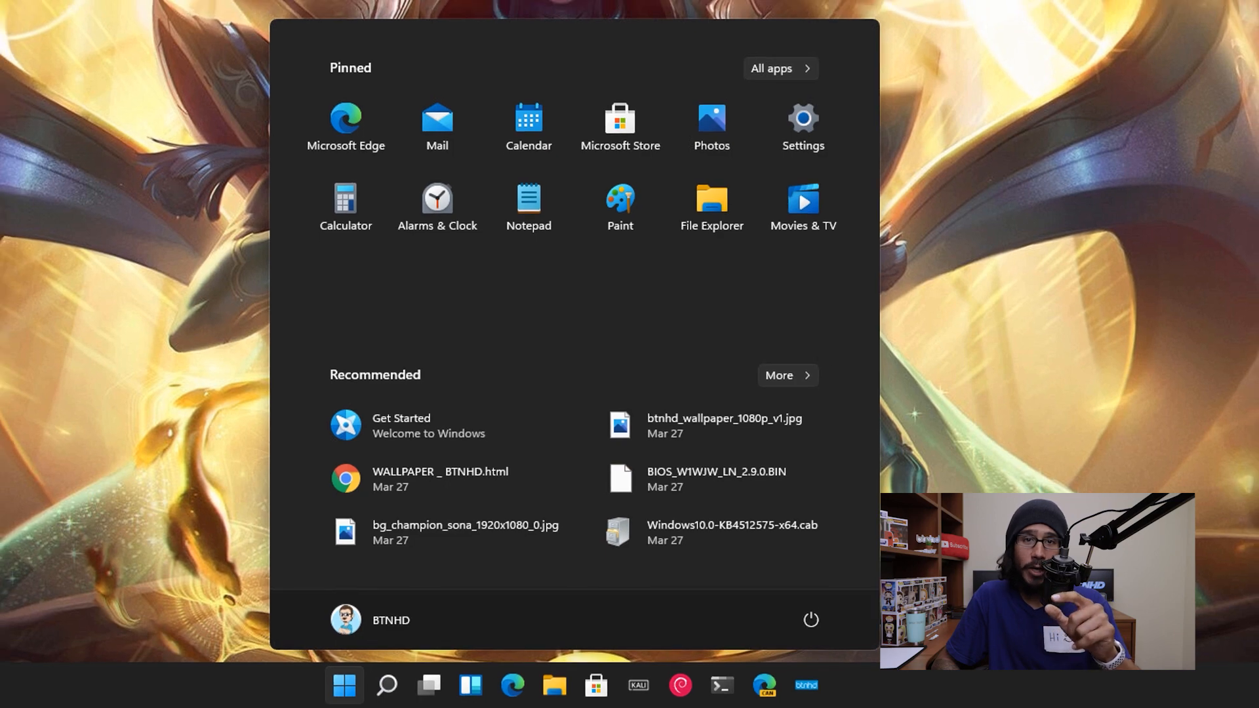
Step: Navigate to Settings > Personalization > Start from the Start menu
left_click(802, 126)
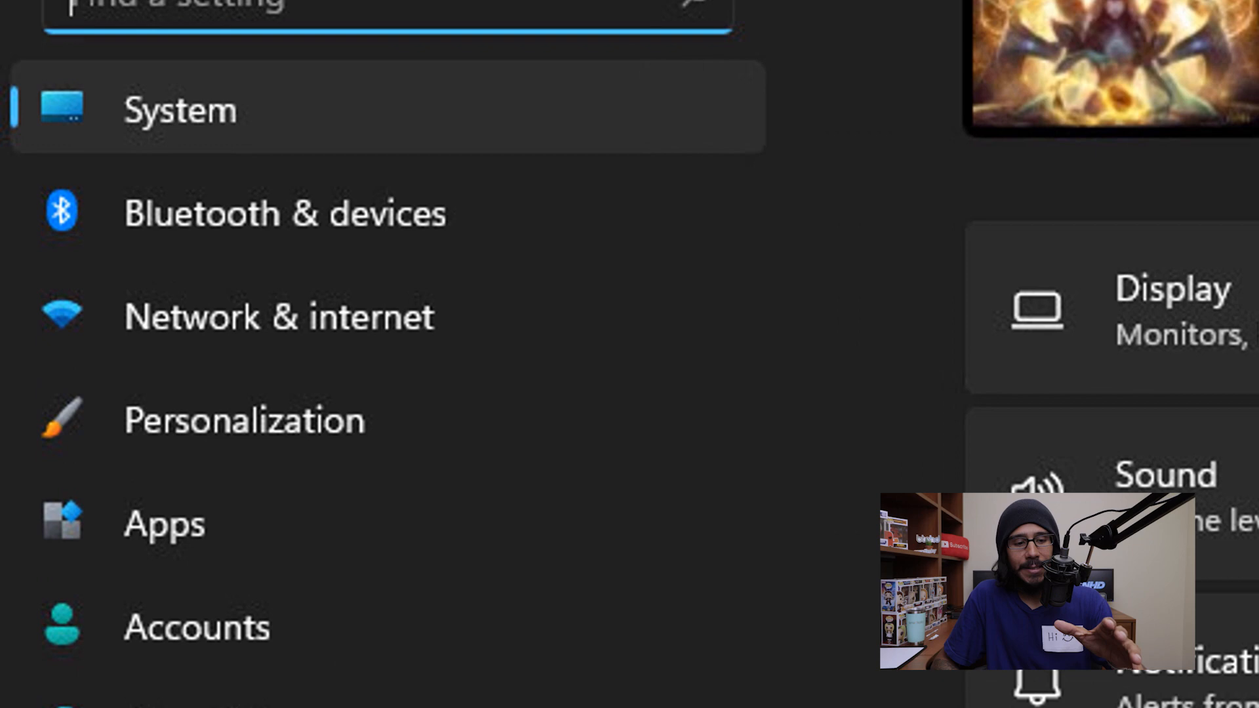
left_click(244, 420)
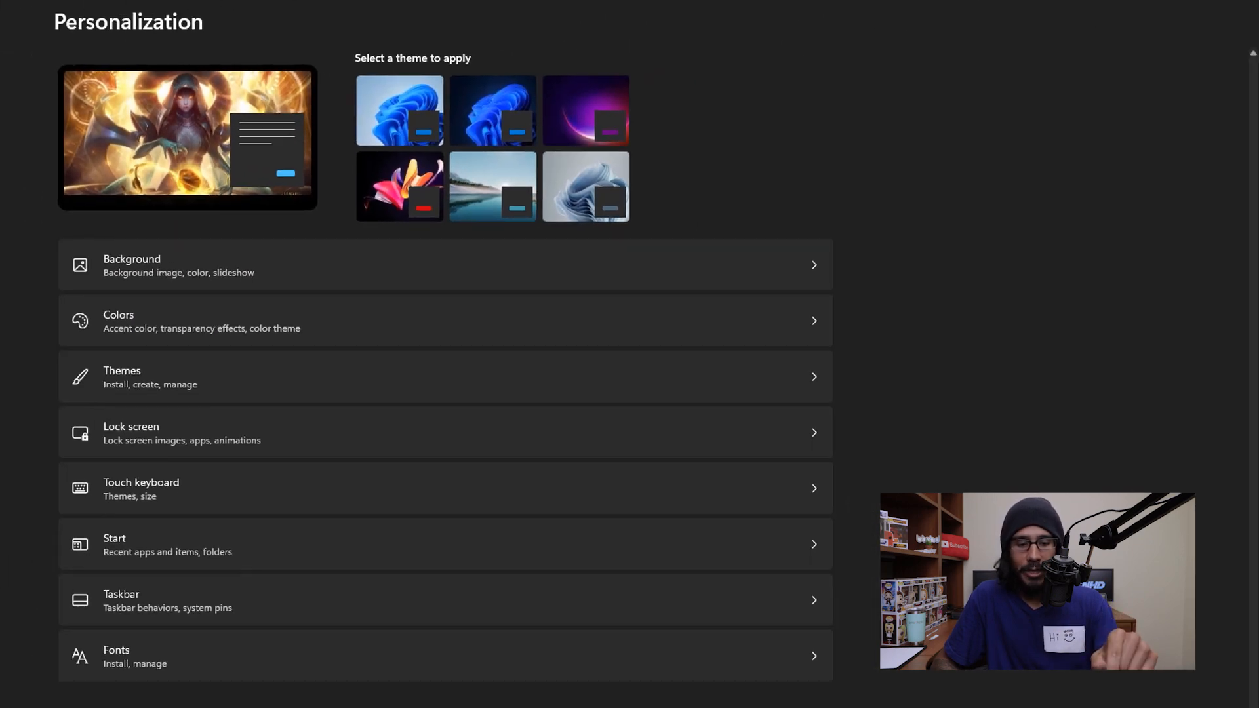
left_click(446, 543)
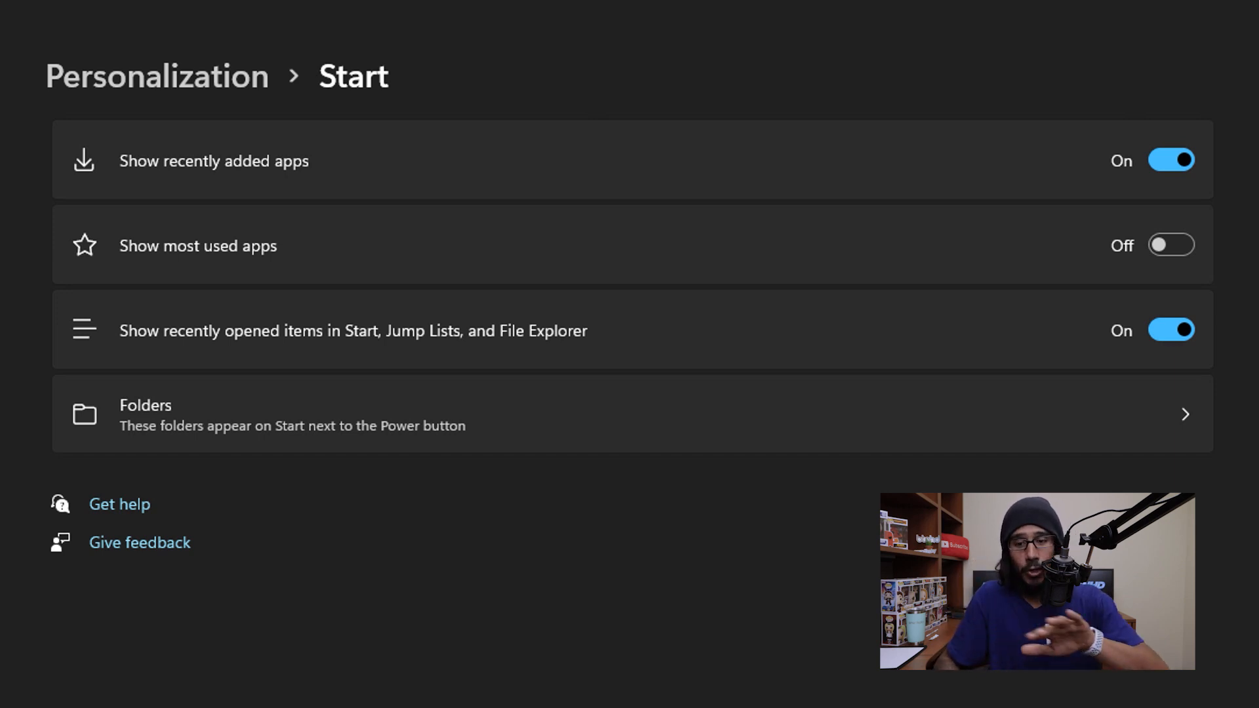
Step: Turn off 'Show recently opened items in Start, Jump Lists, and File Explorer' and confirm Recommended shows only Get Started
left_click(1171, 330)
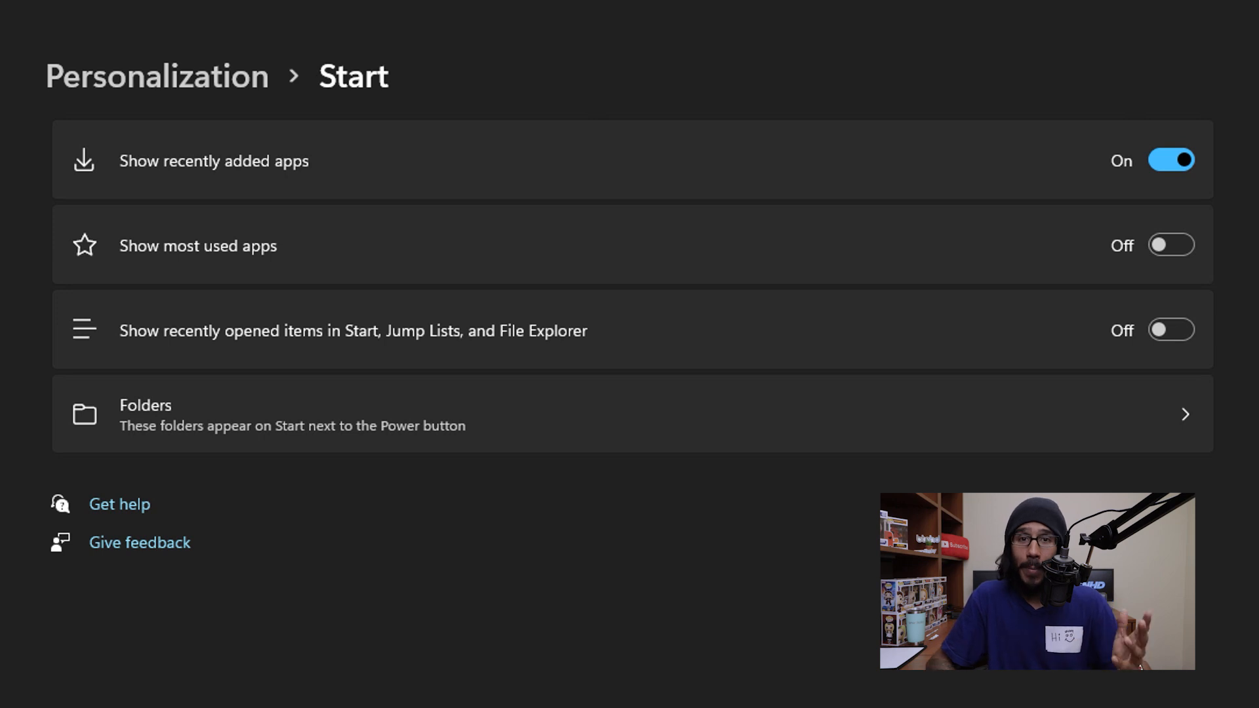
left_click(260, 684)
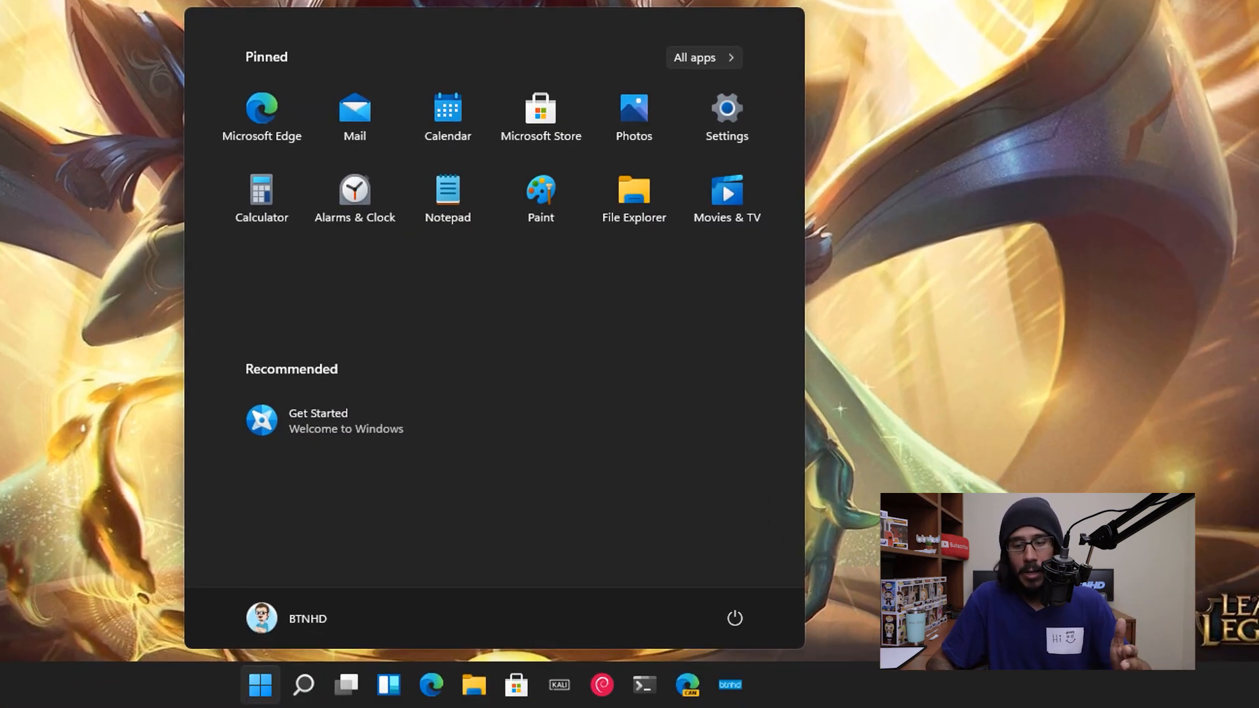